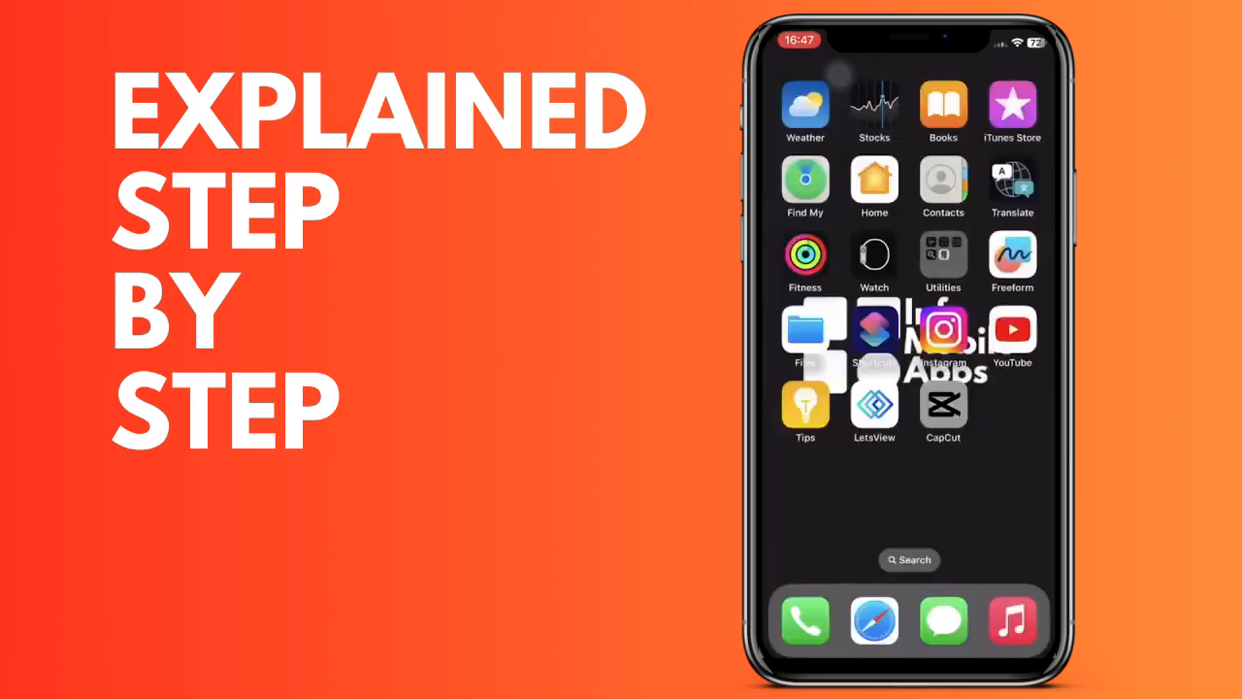
Launch CapCut from the Home Screen to reach its projects list
click(944, 405)
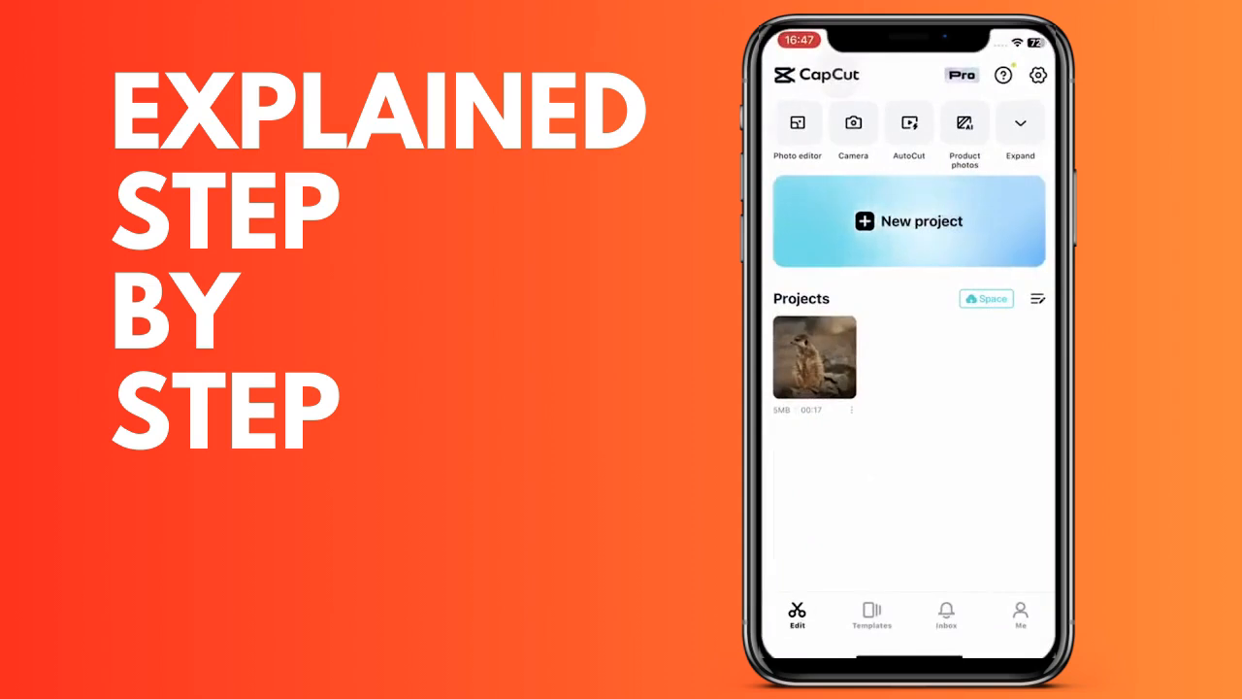
Open the existing meerkat video project in the editor
click(908, 221)
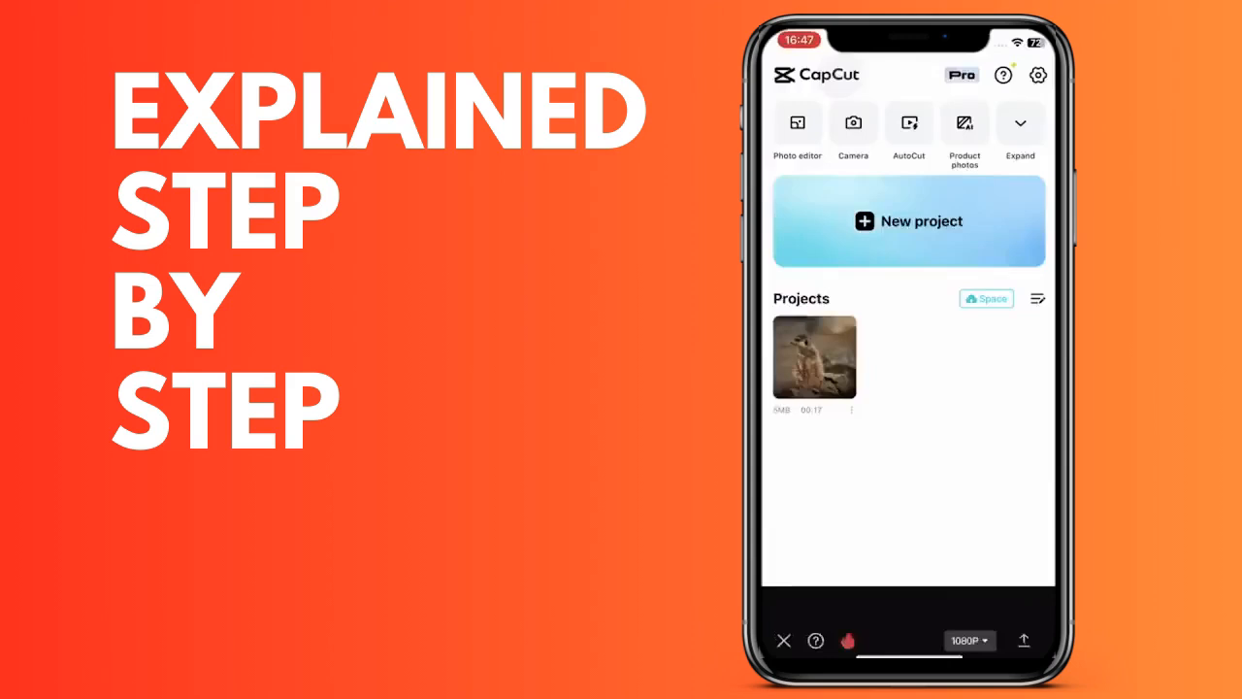
click(815, 357)
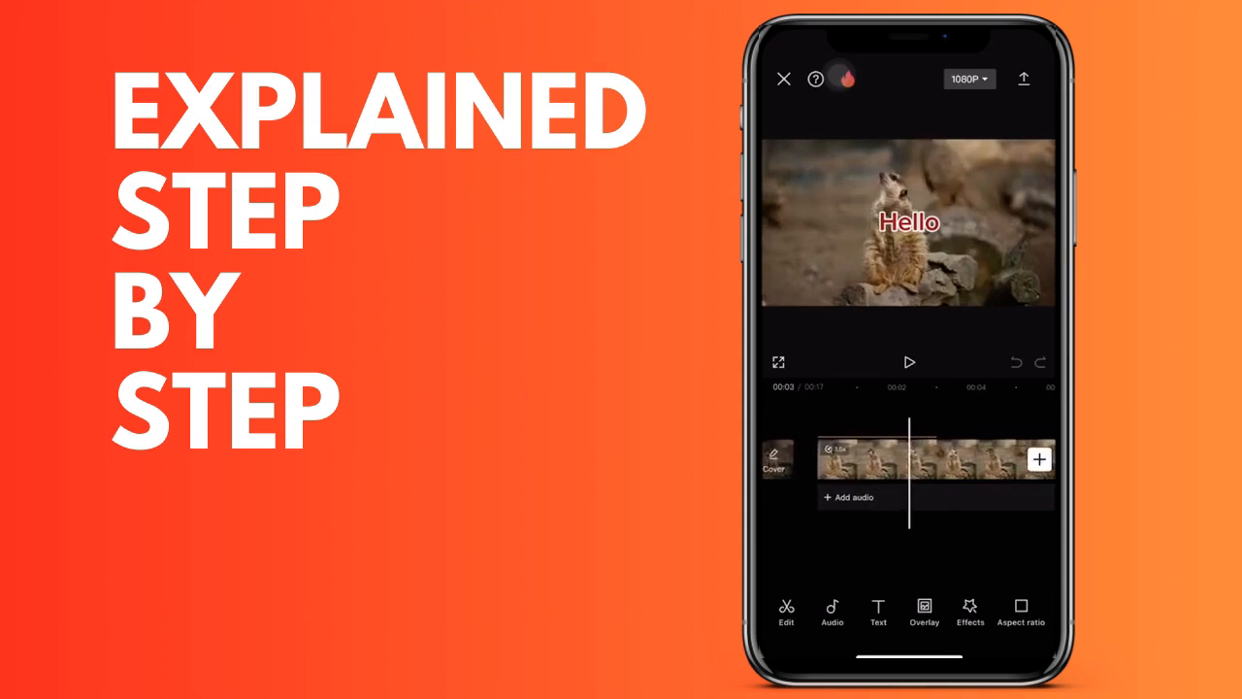
Select the meerkat clip and add a keyframe at the current playhead position
click(903, 458)
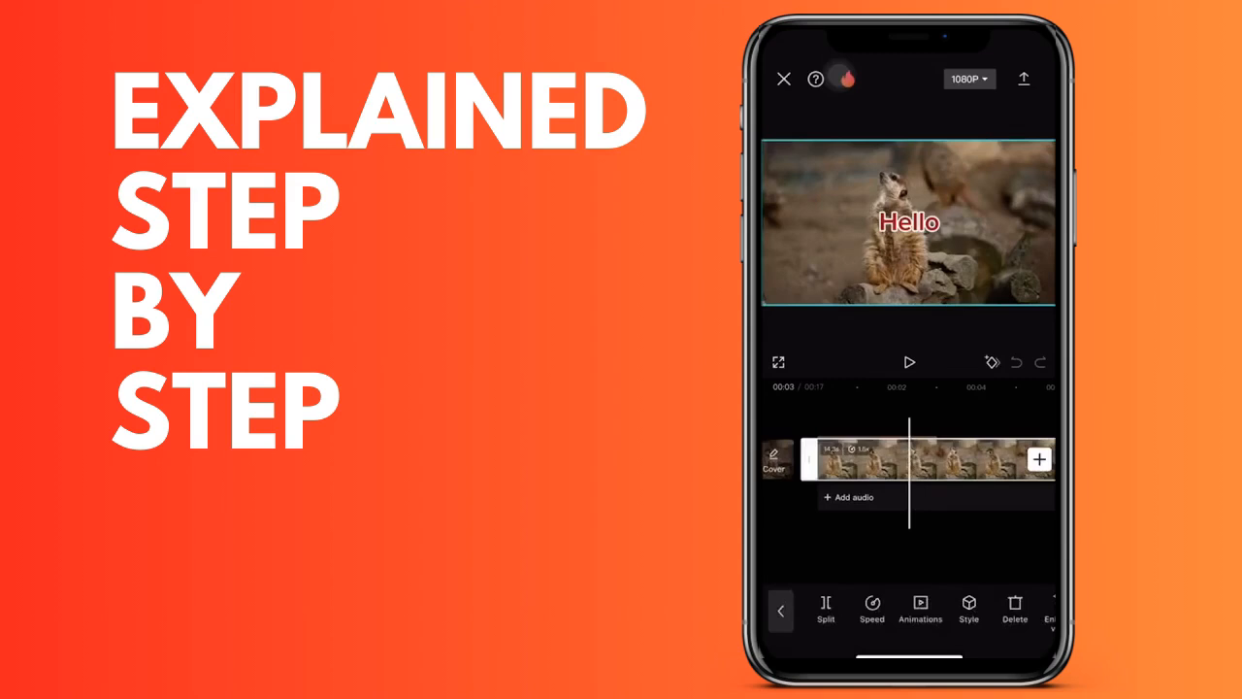
click(992, 363)
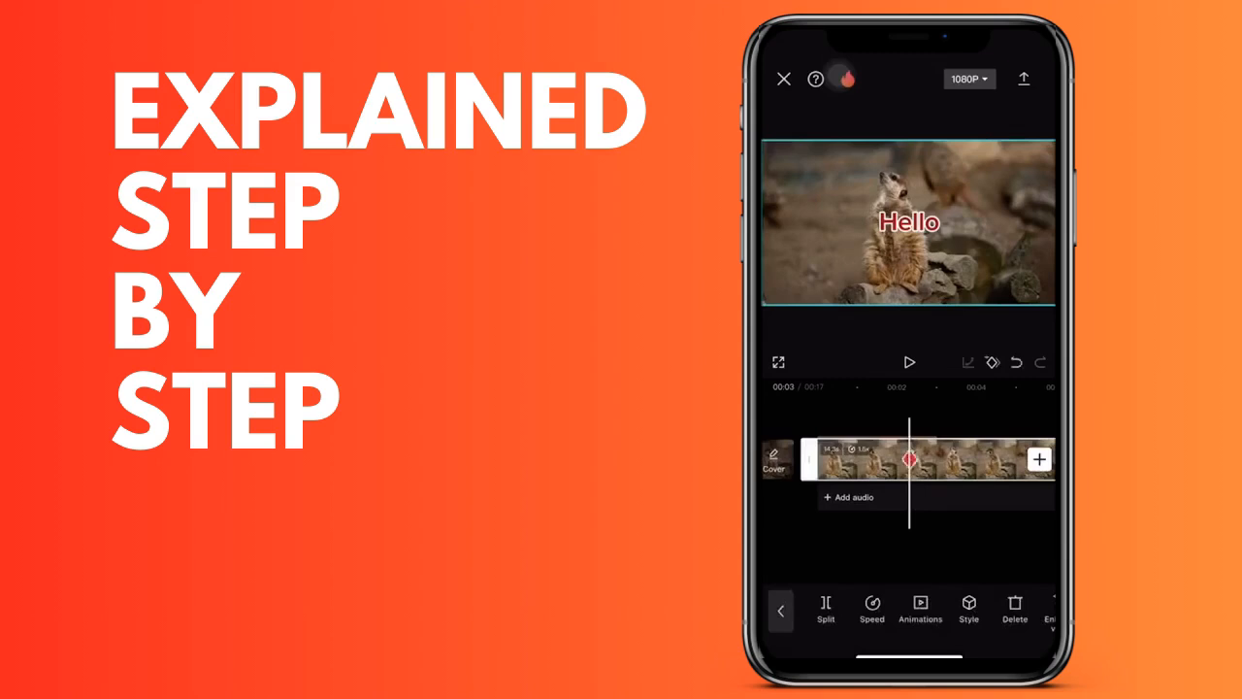